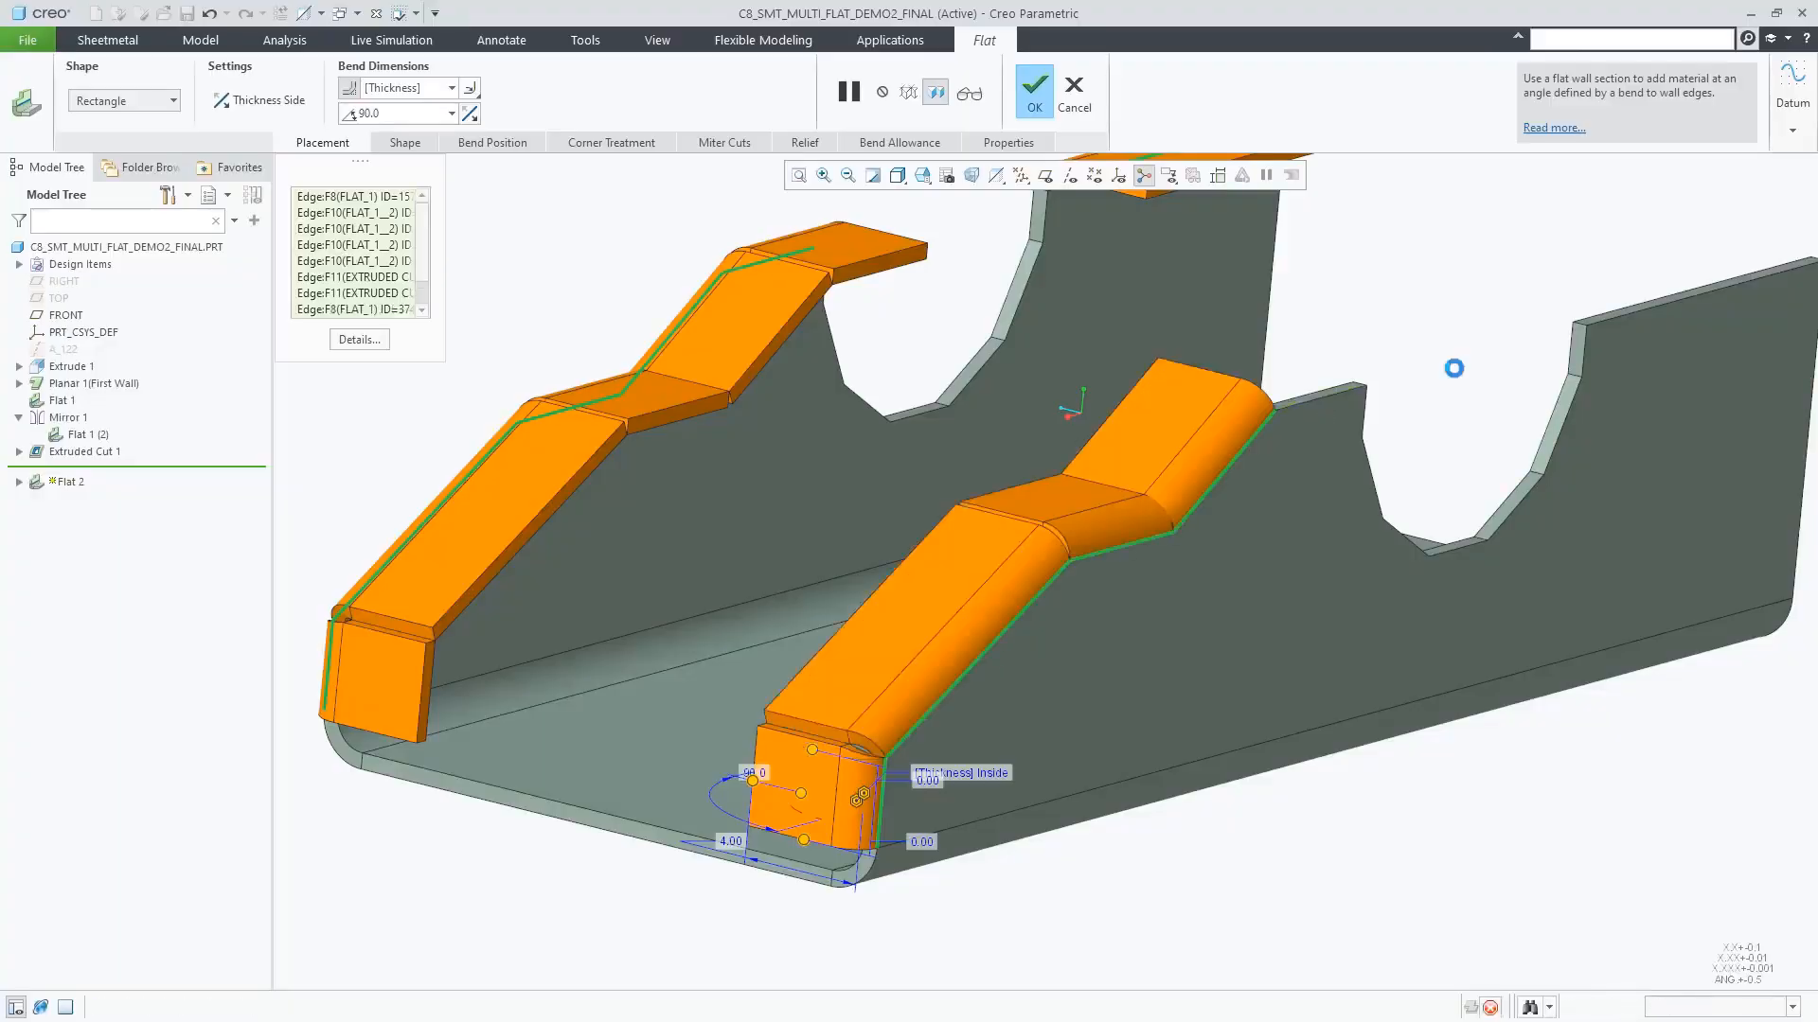
# - Turn on Add miter cuts for the new flat wall along the U-shaped cutout edges
pyautogui.click(723, 142)
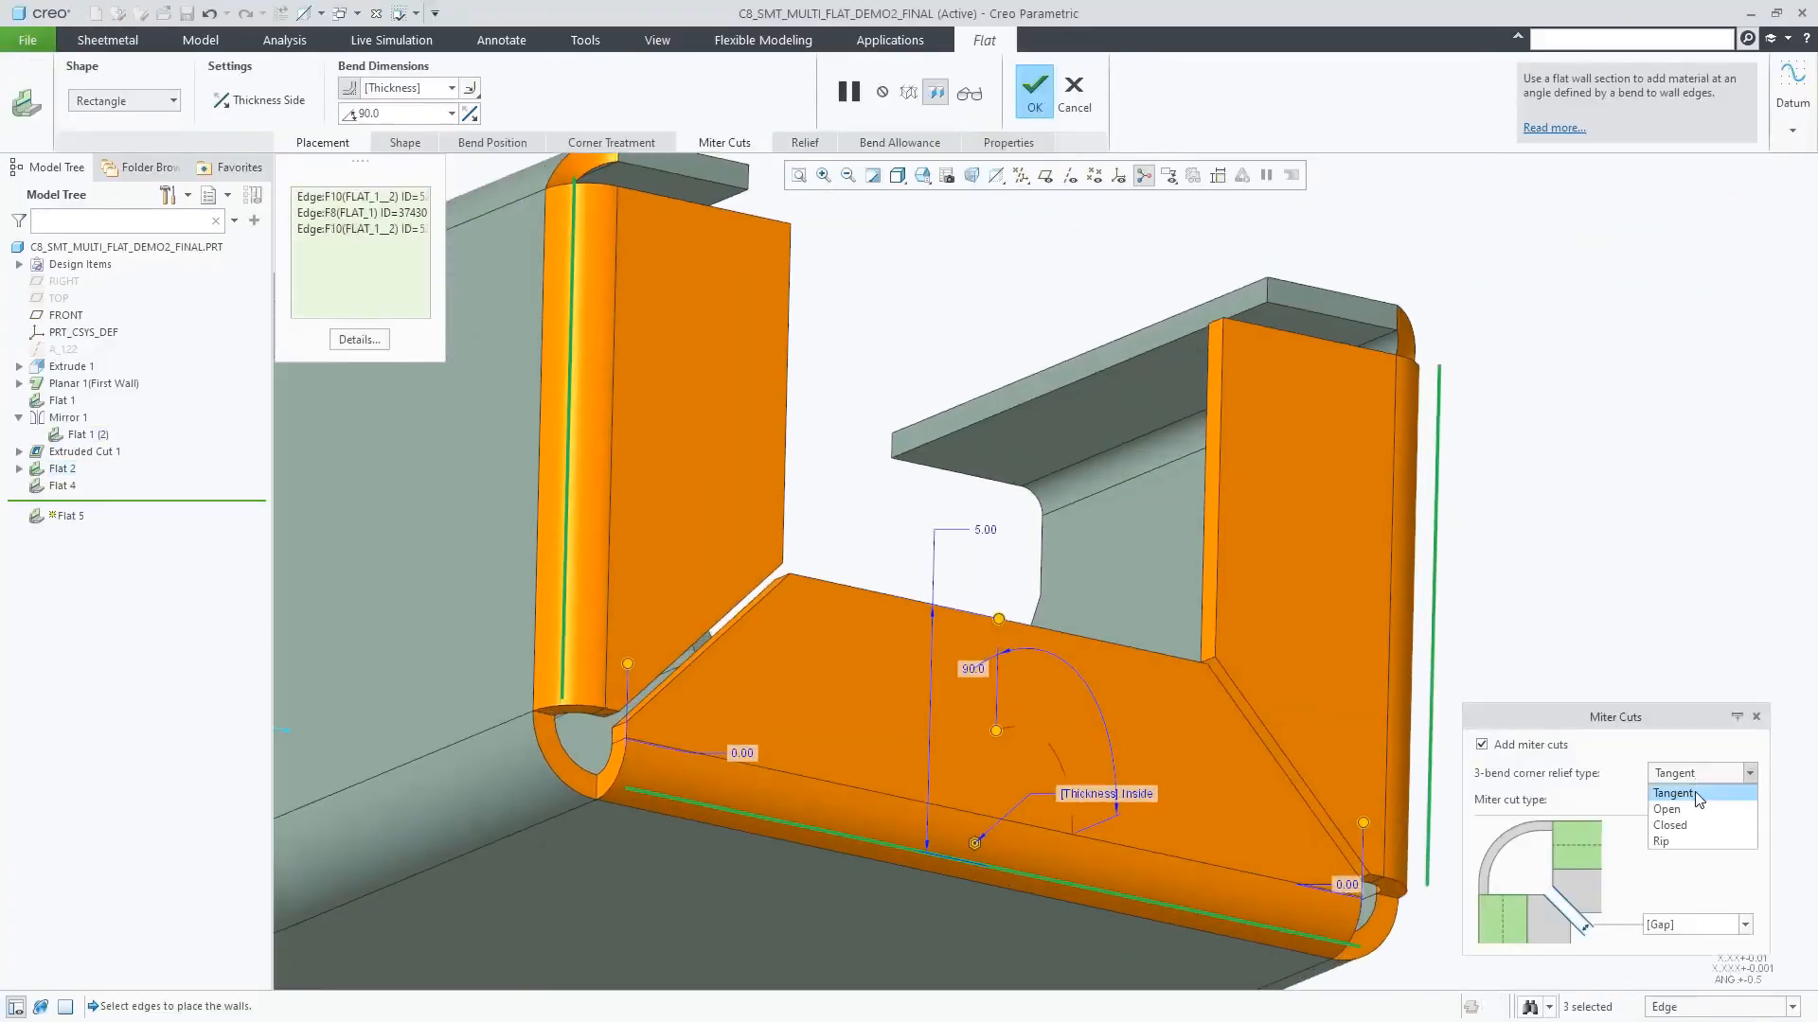